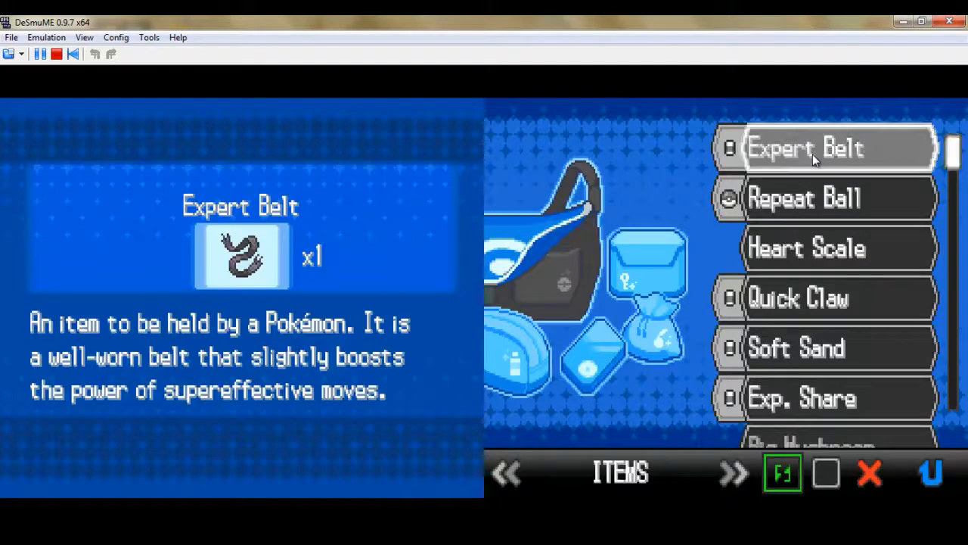
Back out of the bag and bring up the herb shop's medicine list
{"action": "left_click", "coordinate": [805, 148]}
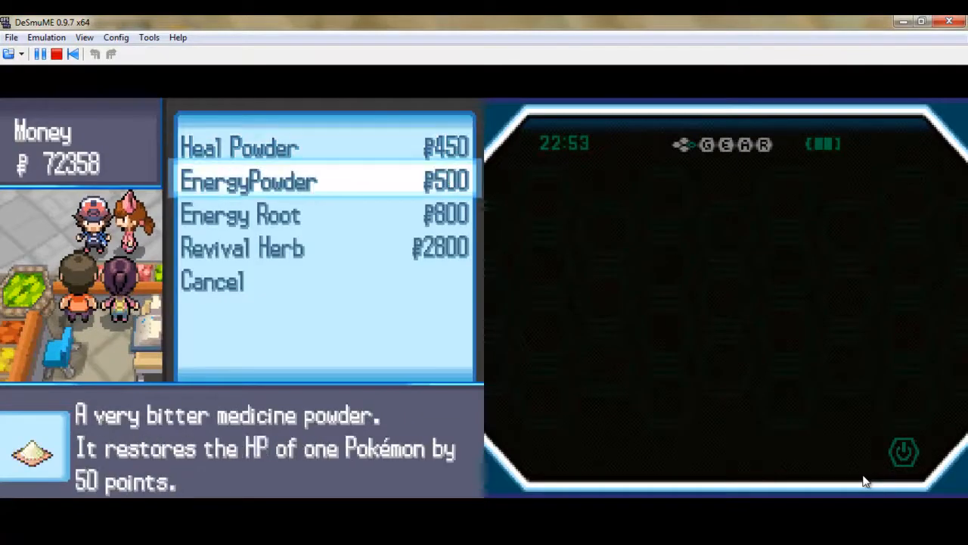
{"action": "key", "text": "down"}
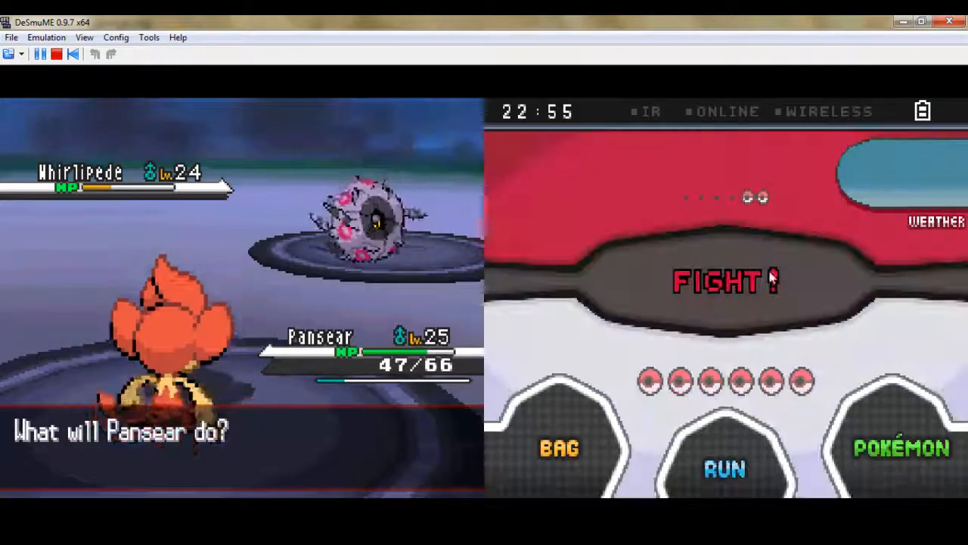
Attack Whirlipede with Pansear, then keep battling when Karrablast is sent in
{"action": "left_click", "coordinate": [725, 280]}
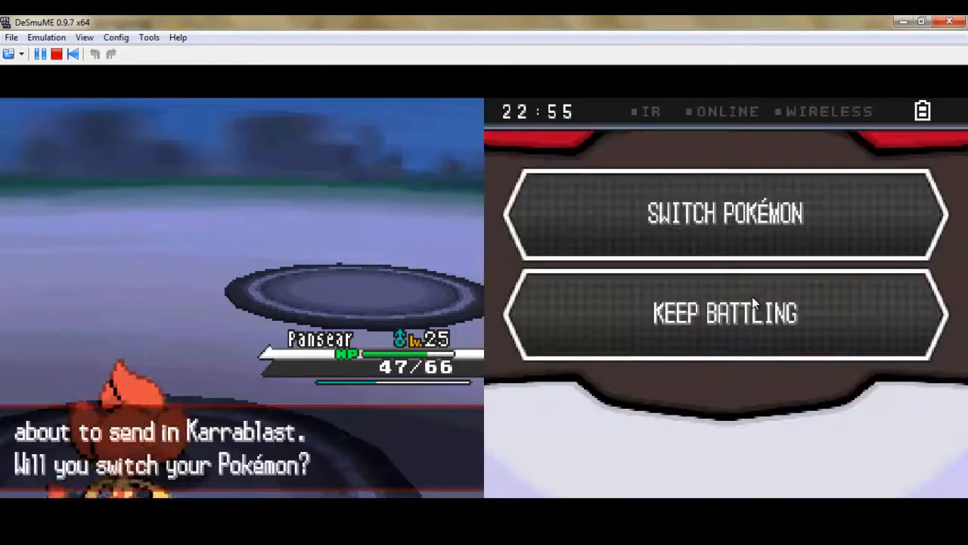
{"action": "left_click", "coordinate": [725, 314]}
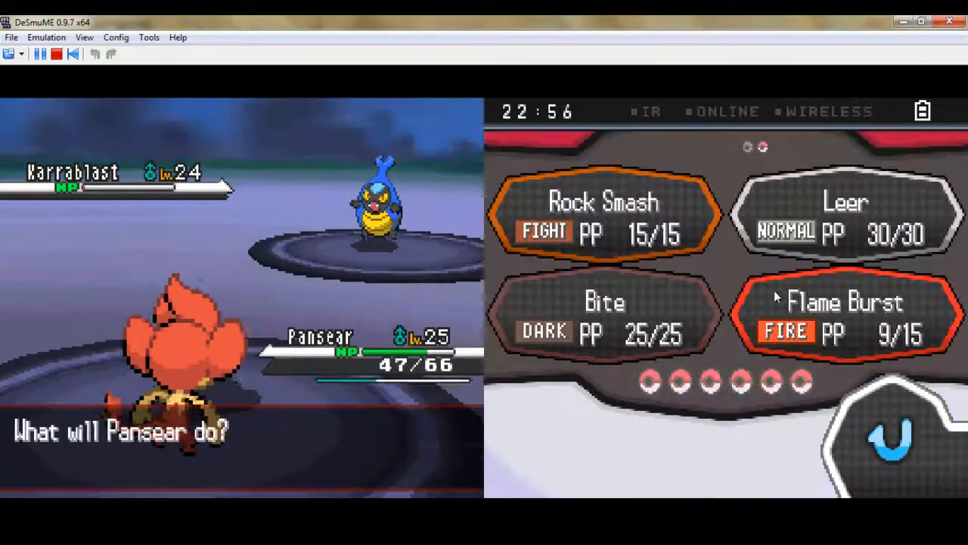
Hit Karrablast with Pansear's Flame Burst
{"action": "left_click", "coordinate": [603, 314]}
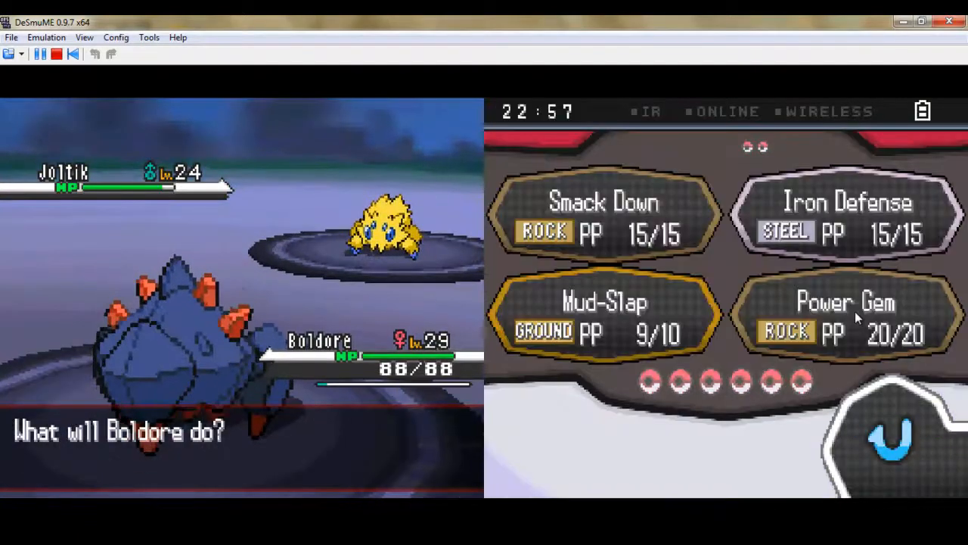
Finish Joltik with Power Gem, then send in Dewott against Dwebble
{"action": "left_click", "coordinate": [846, 317]}
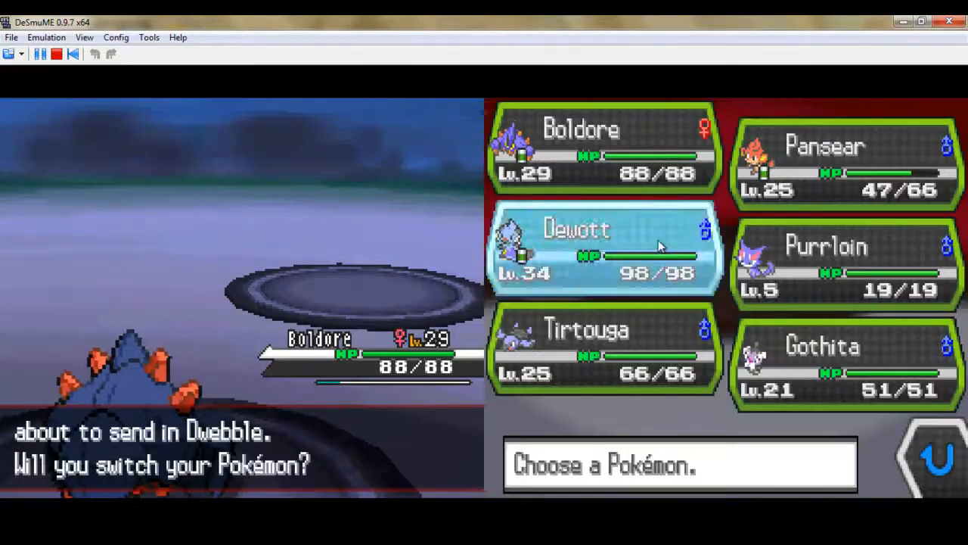
{"action": "left_click", "coordinate": [602, 249]}
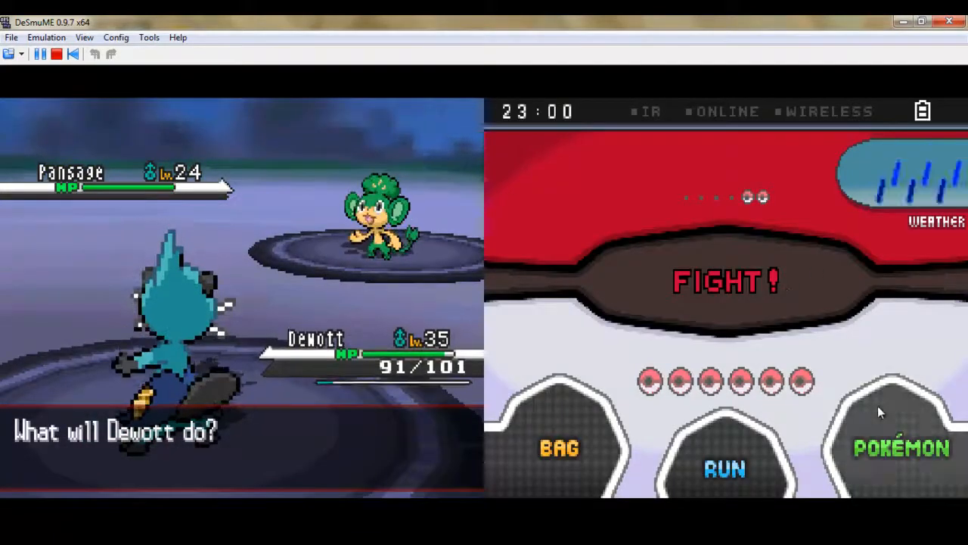
Pick Pansear from the party as Dewott's replacement against Pansage
{"action": "left_click", "coordinate": [900, 448]}
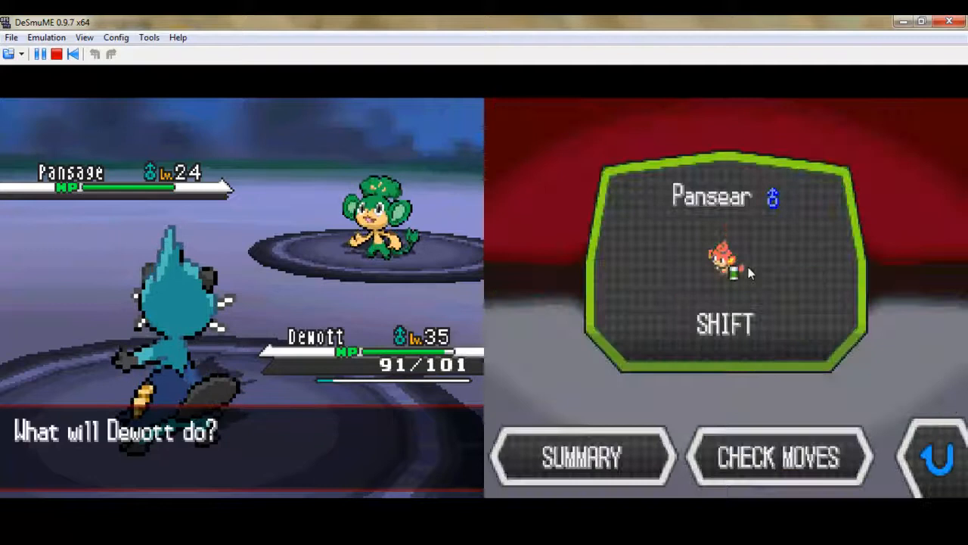
Shift Pansear in for Dewott and bring up its move list
{"action": "left_click", "coordinate": [723, 324]}
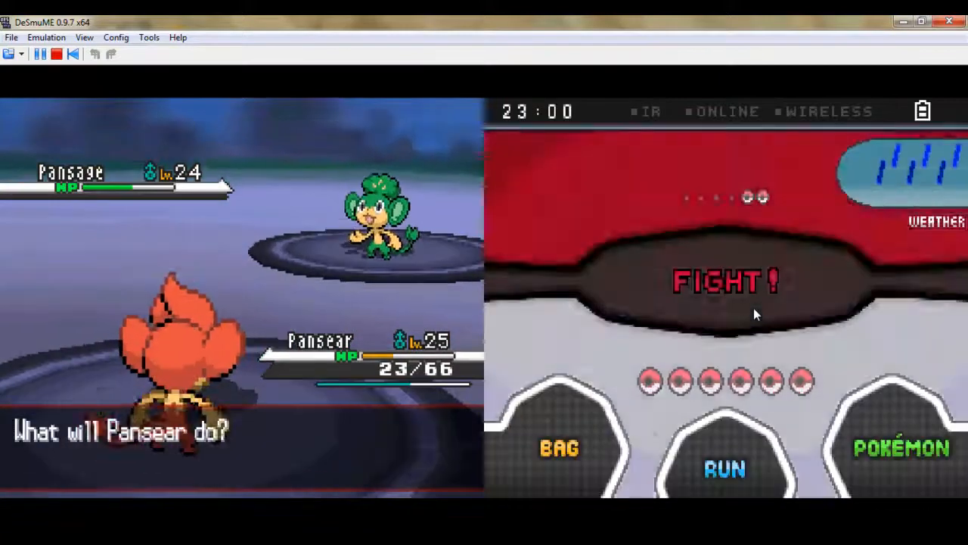
{"action": "left_click", "coordinate": [725, 280]}
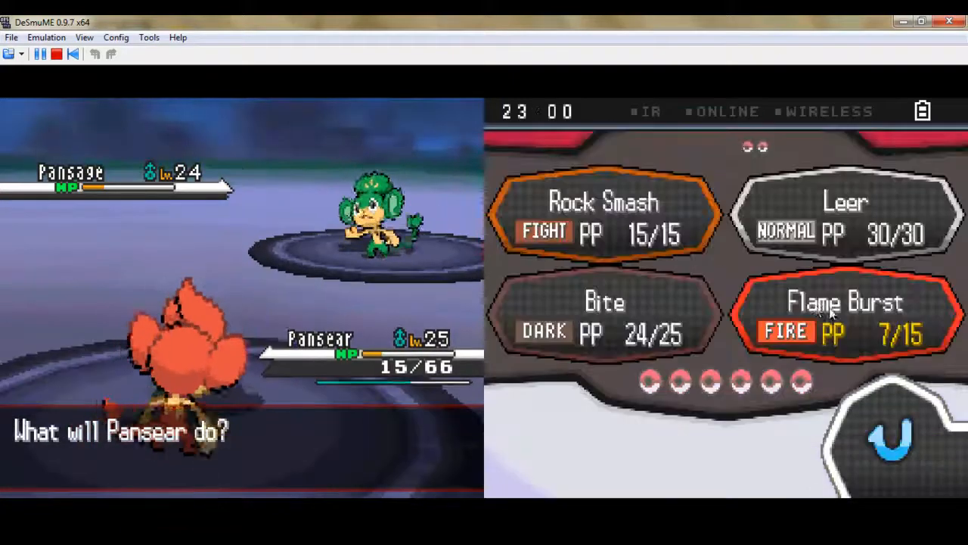
Knock out Pansage with Pansear's Flame Burst
{"action": "left_click", "coordinate": [845, 313]}
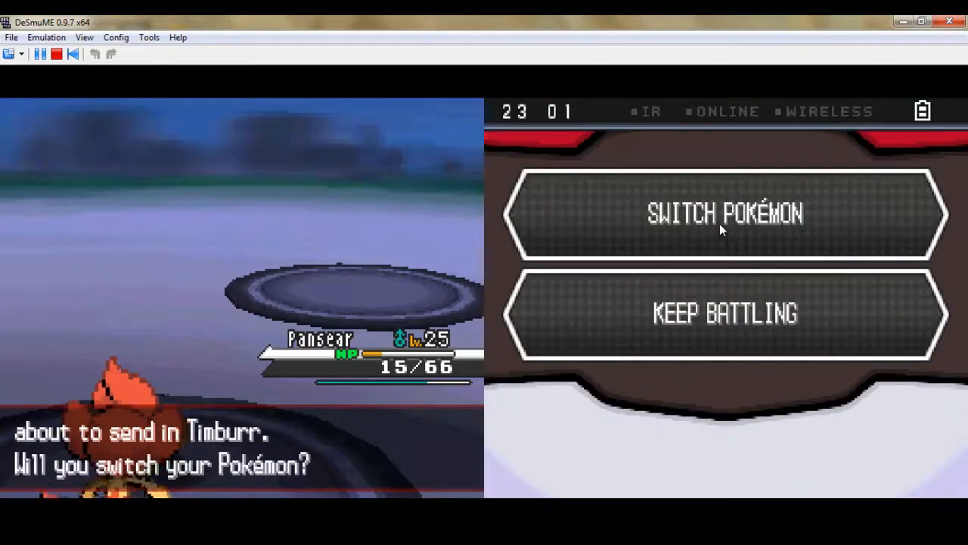
Switch in Gothita before Timburr arrives and attack it with Psybeam
{"action": "left_click", "coordinate": [725, 214]}
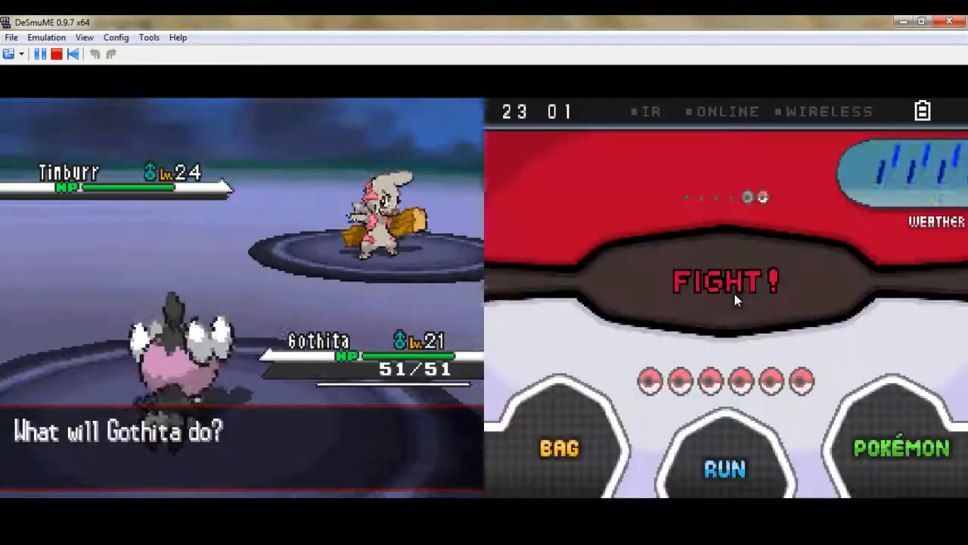
{"action": "left_click", "coordinate": [725, 280]}
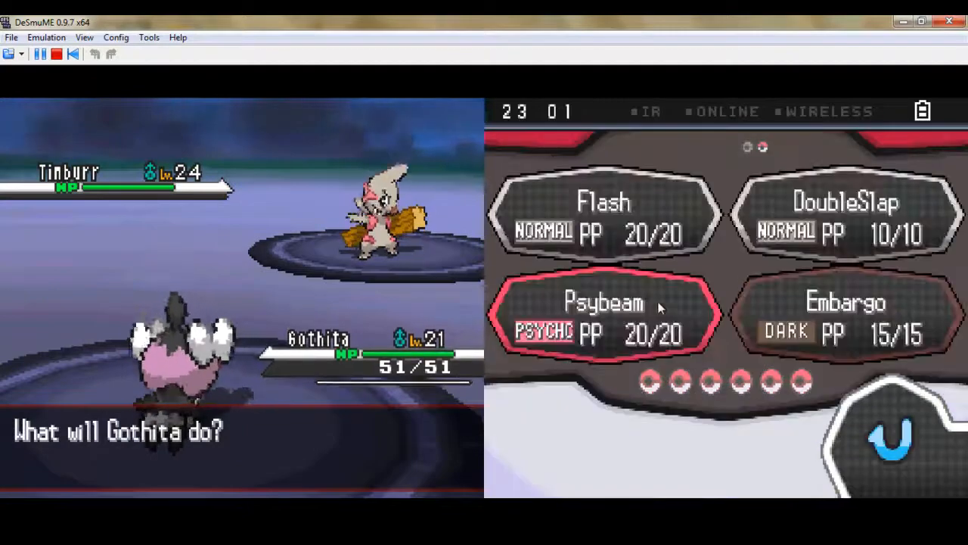
{"action": "left_click", "coordinate": [602, 301]}
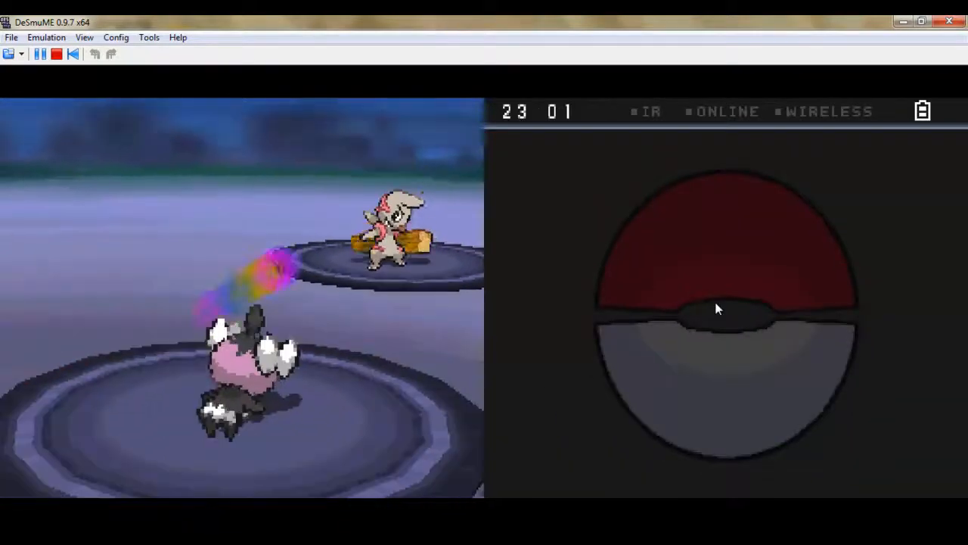